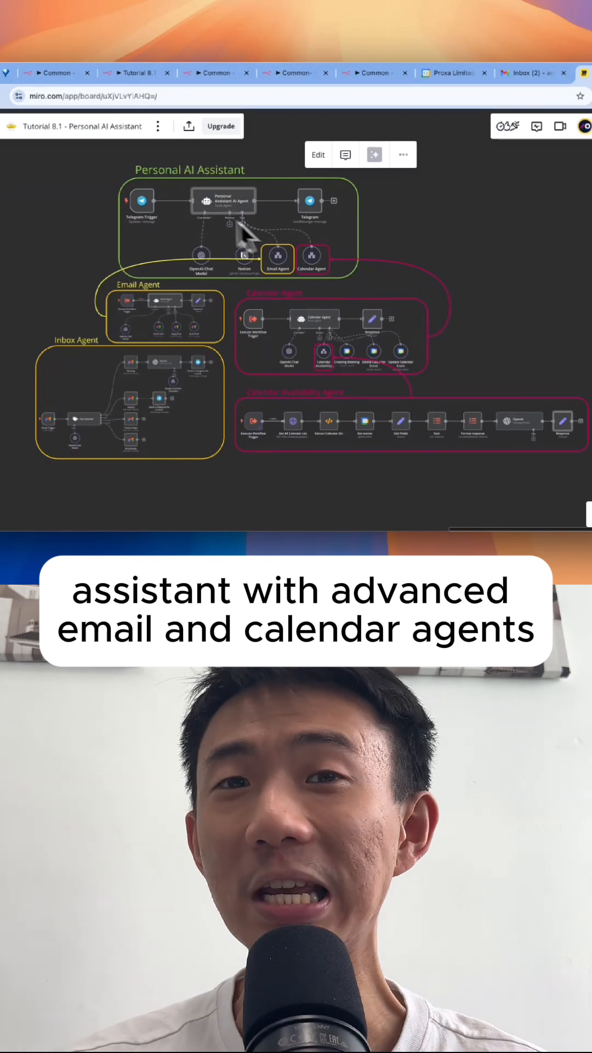
pyautogui.moveTo(181, 334)
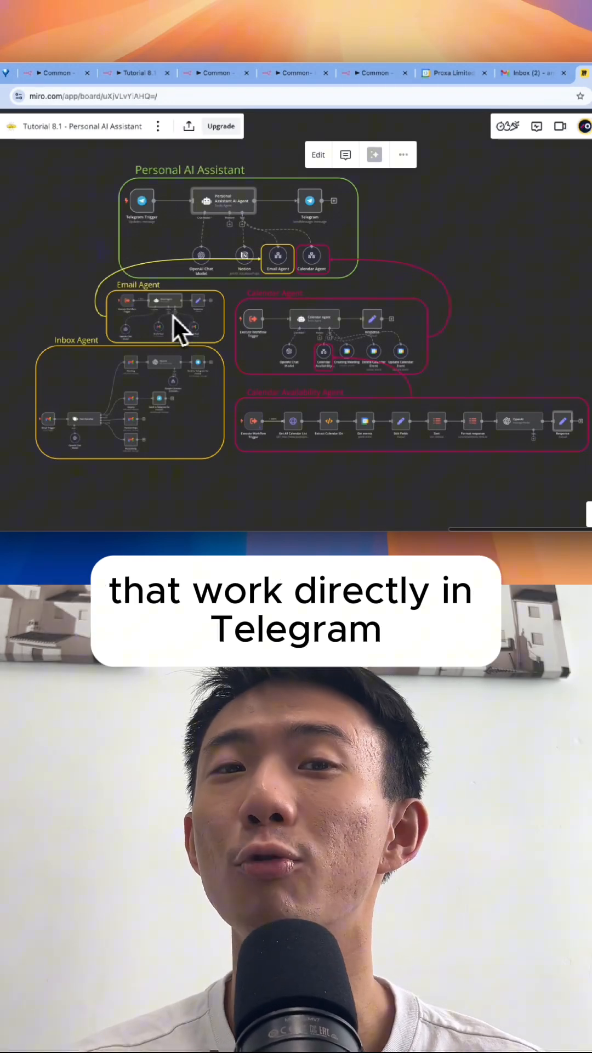
pyautogui.moveTo(285, 339)
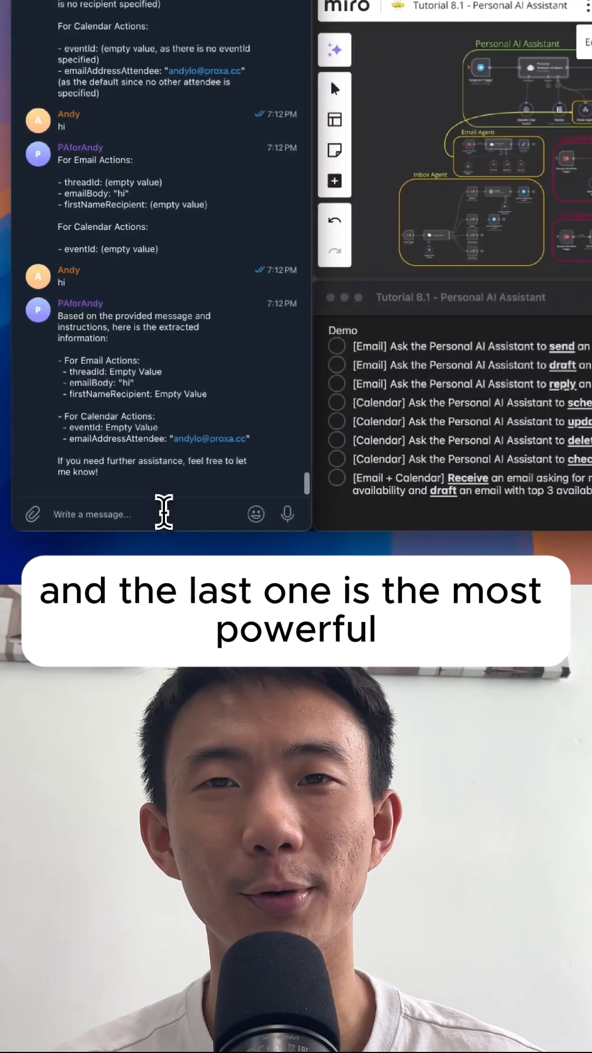
pyautogui.write('Send an email to Jay Chow asking him to join our company')
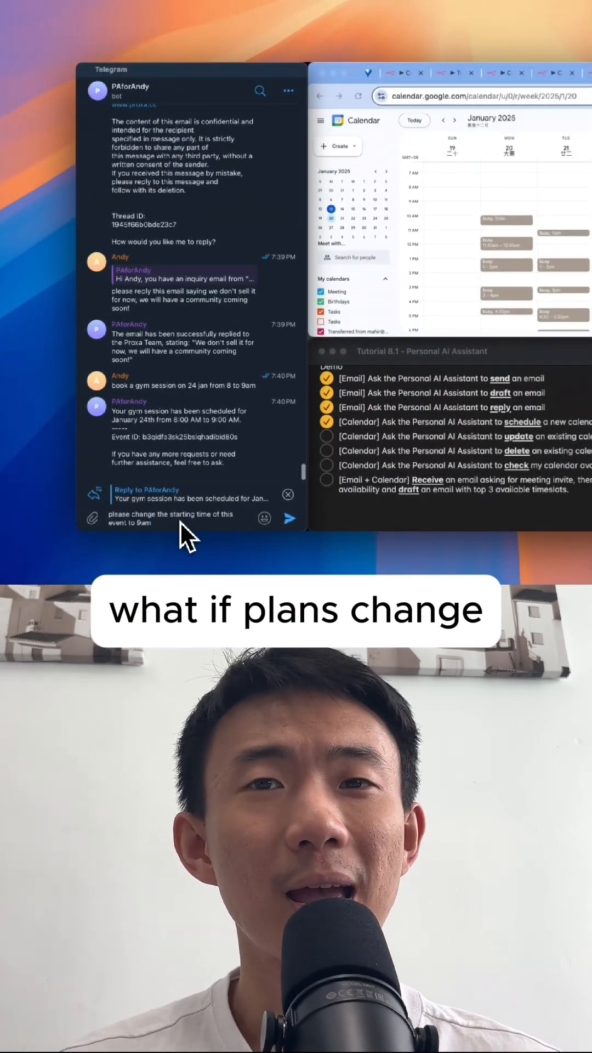
# Send the request to move the gym session's start to 9am, then begin drafting a delete request
pyautogui.click(291, 517)
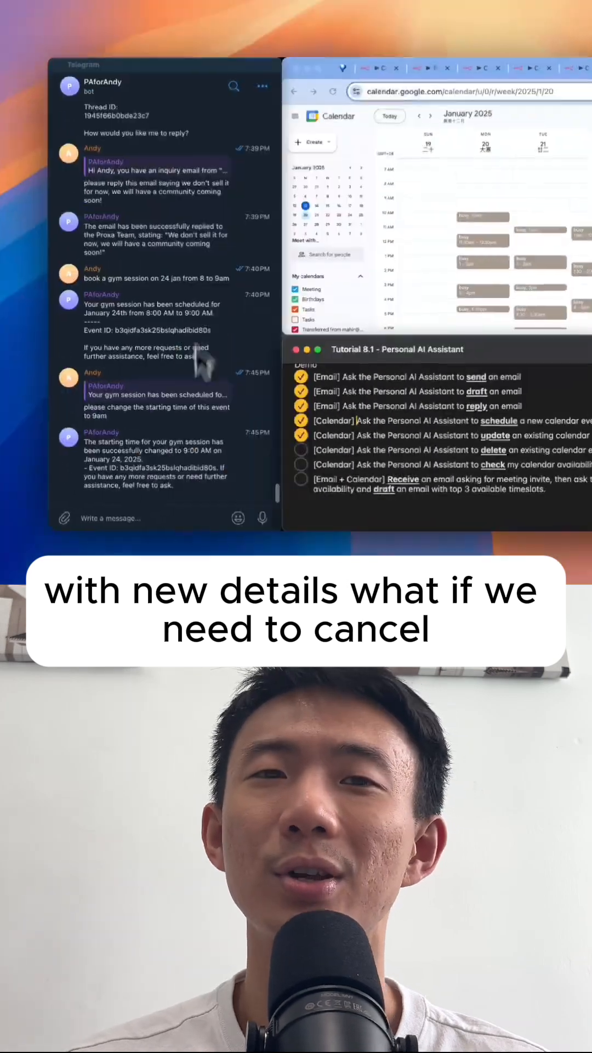
pyautogui.write('please delete this d')
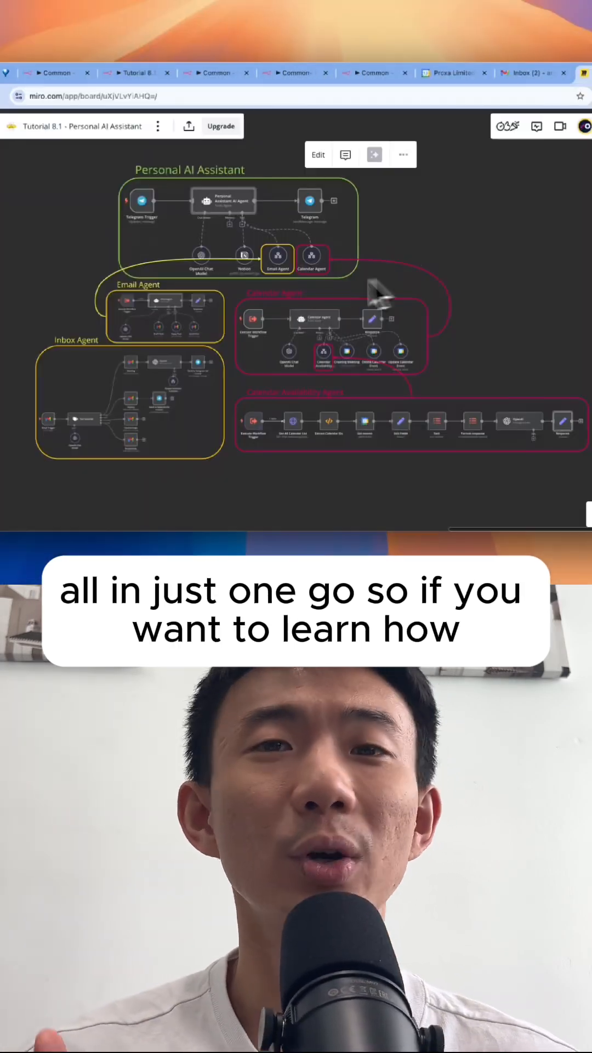
pyautogui.moveTo(178, 208)
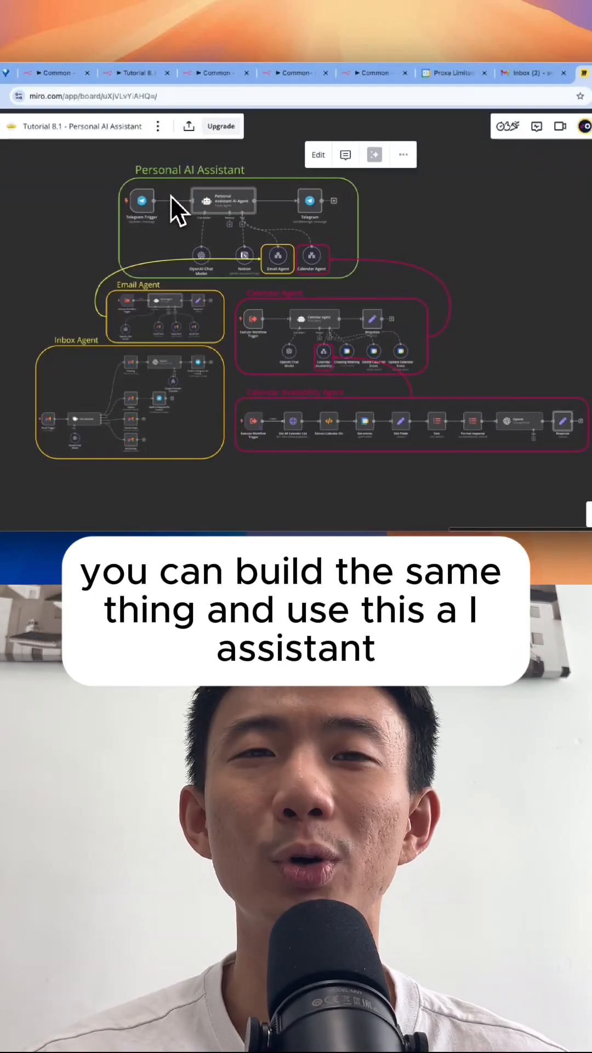